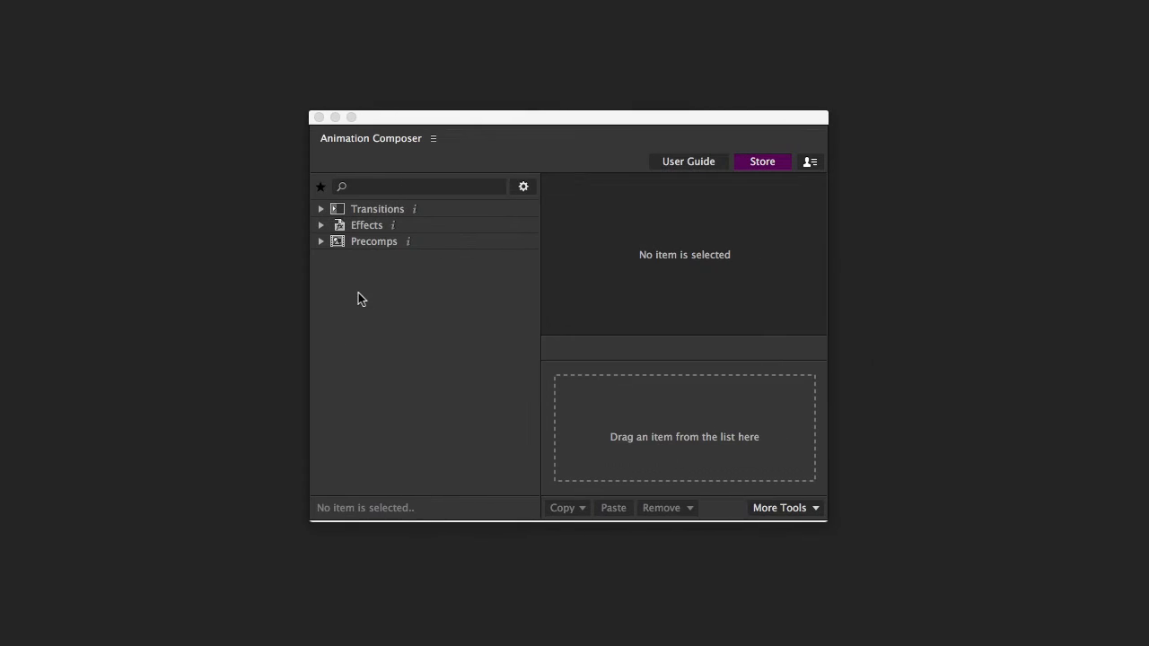
Expand the Precomps library to Outlined Style Office and preview the Tasklist illustration.
click(413, 302)
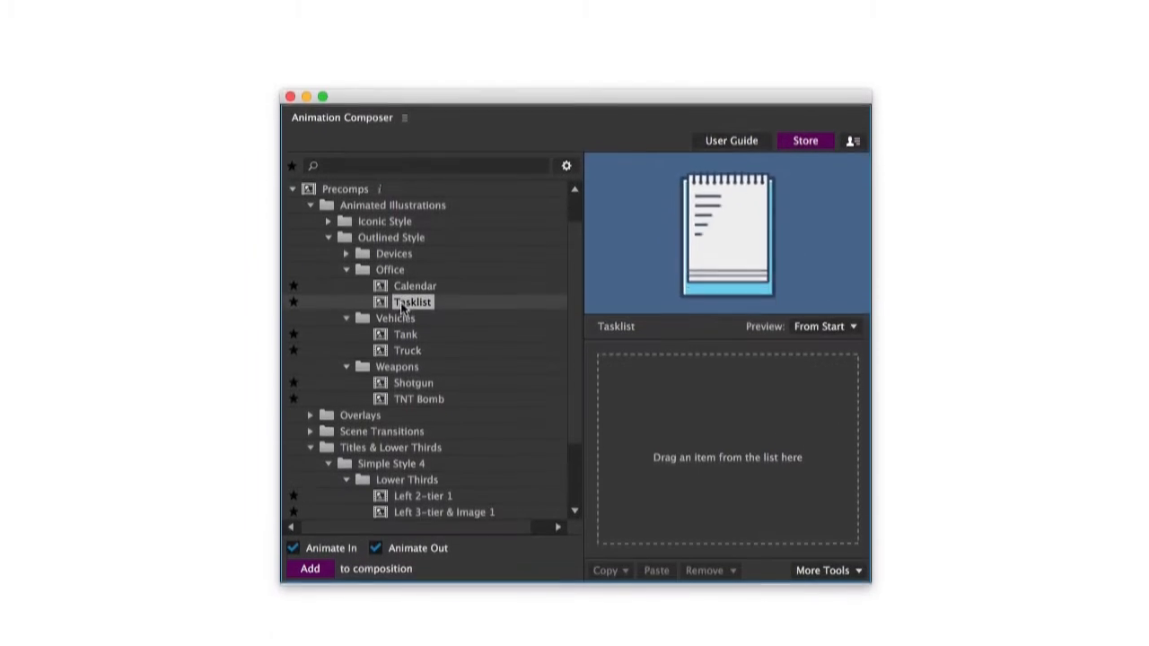
click(404, 334)
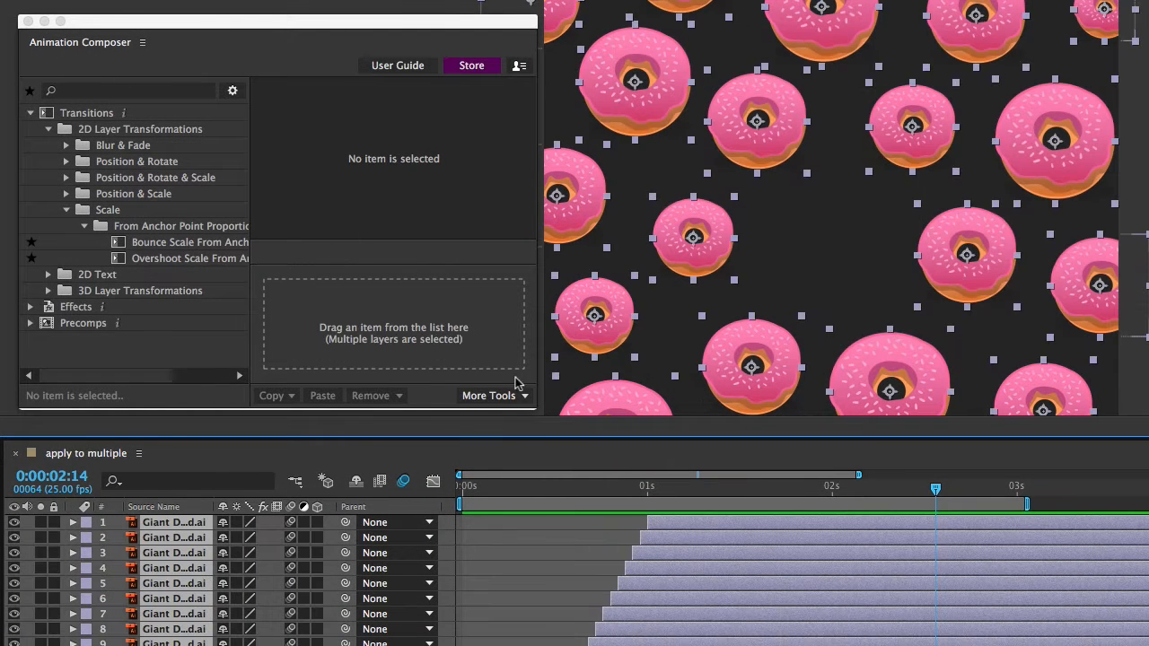
Log in to the Animation Composer account and reach Manage Products, showing three installed packs.
click(188, 258)
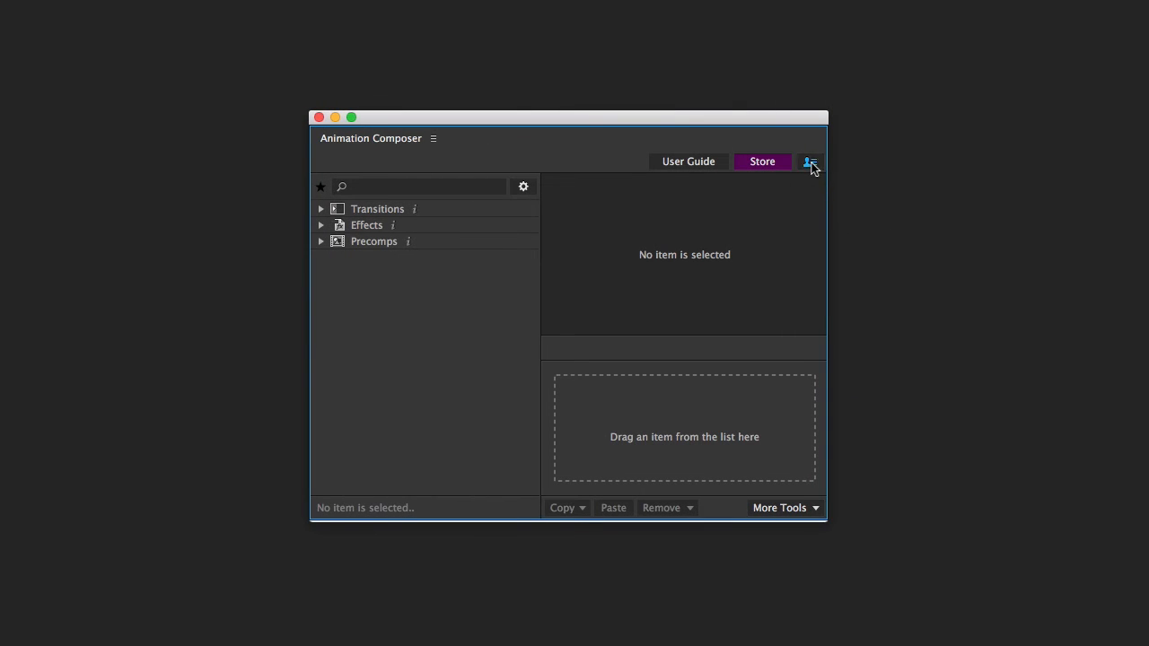
click(810, 161)
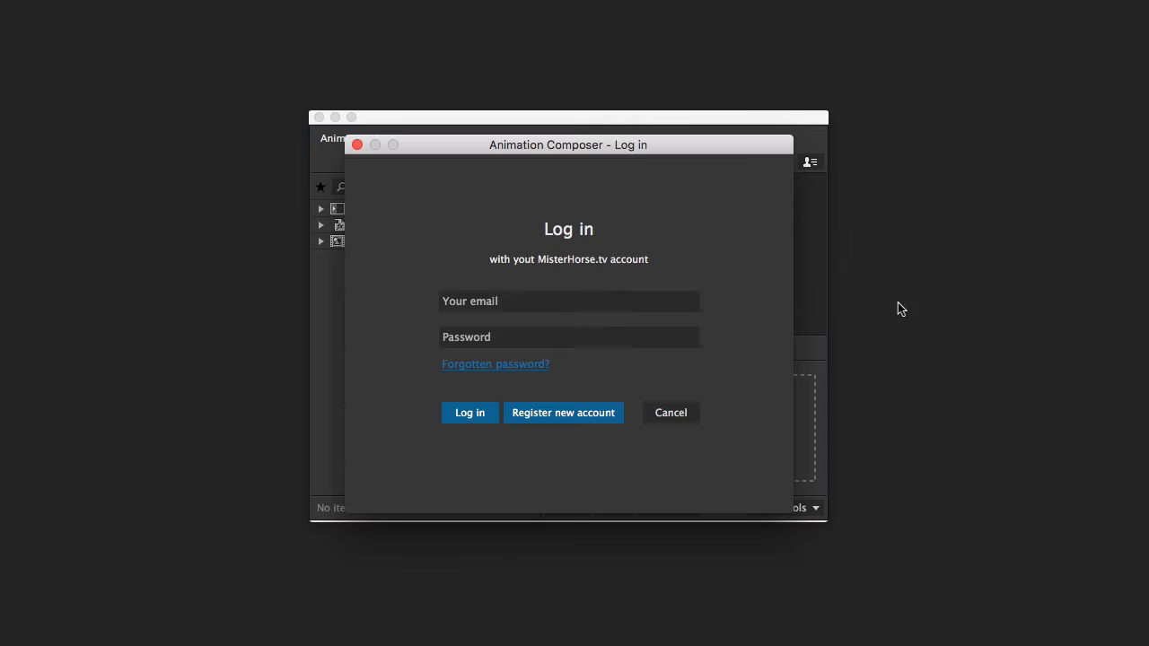
click(469, 412)
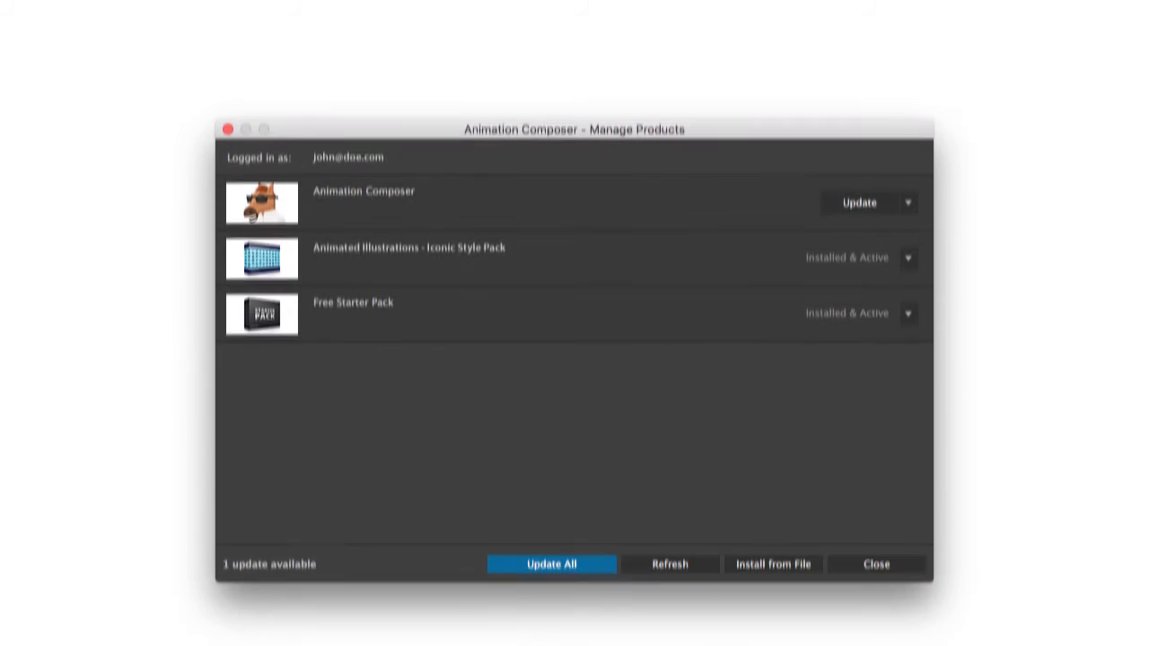